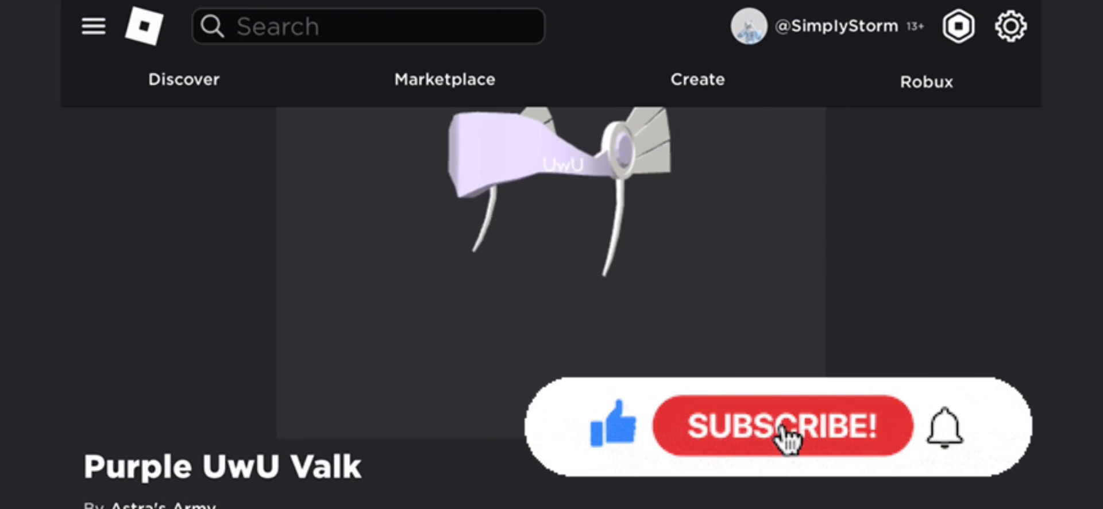
Step: Switch the Purple UwU Valk item preview to the 3D model view
left_click(784, 437)
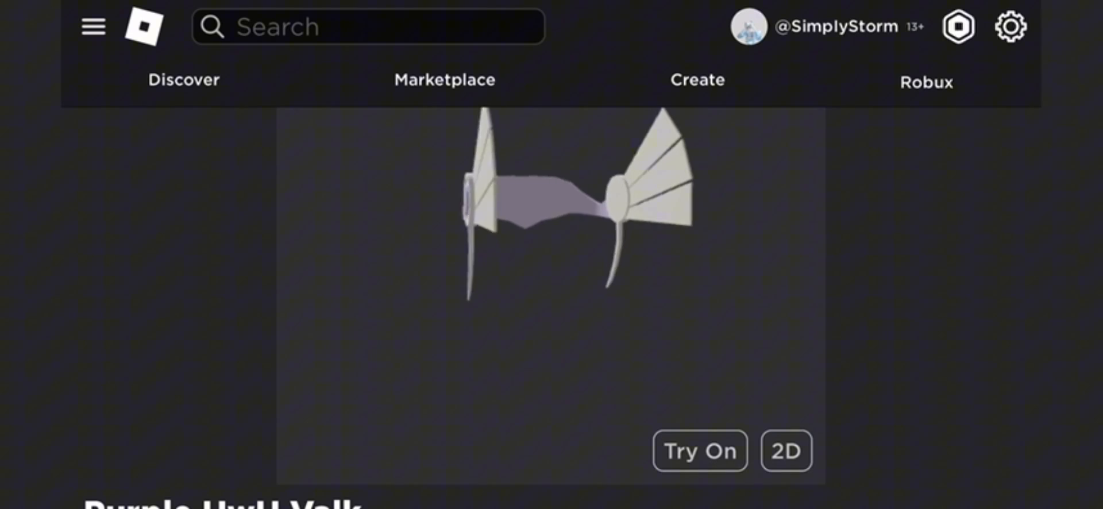
Step: Try the Purple UwU Valk hat on the avatar in the item preview
left_click(699, 451)
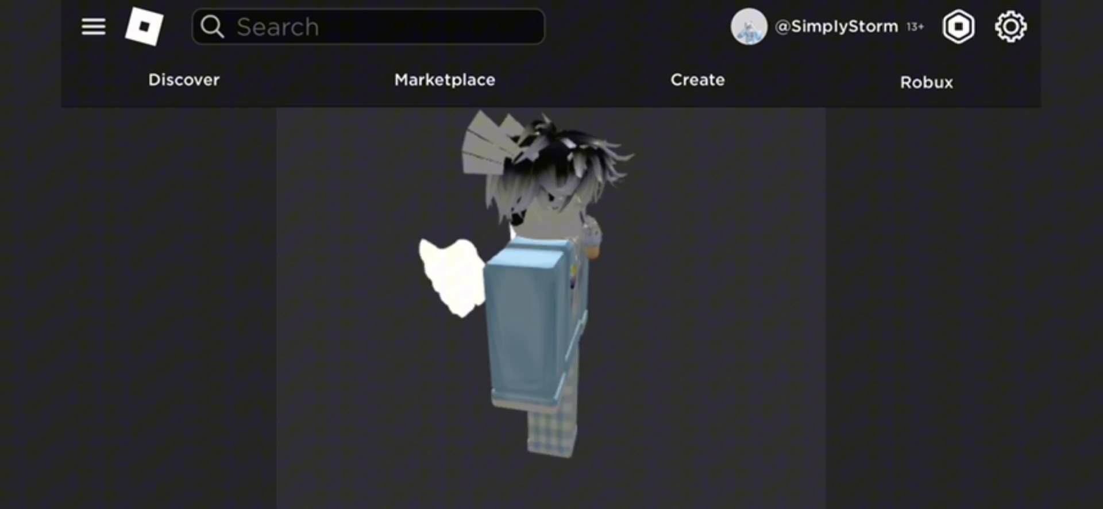
Step: Scroll over the preview to bring the lone hat model up close and turned sideways
scroll("down", 3)
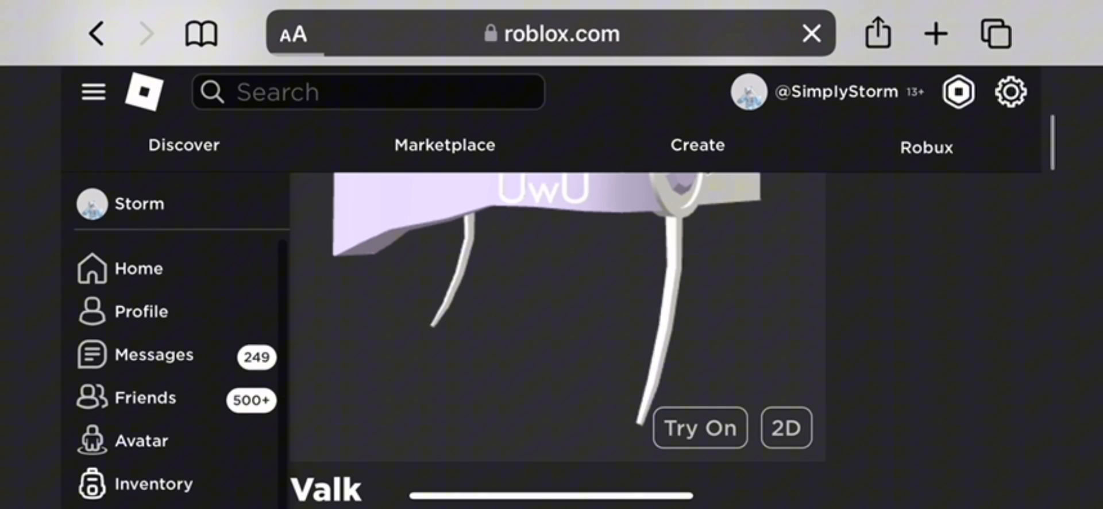
scroll("down", 3)
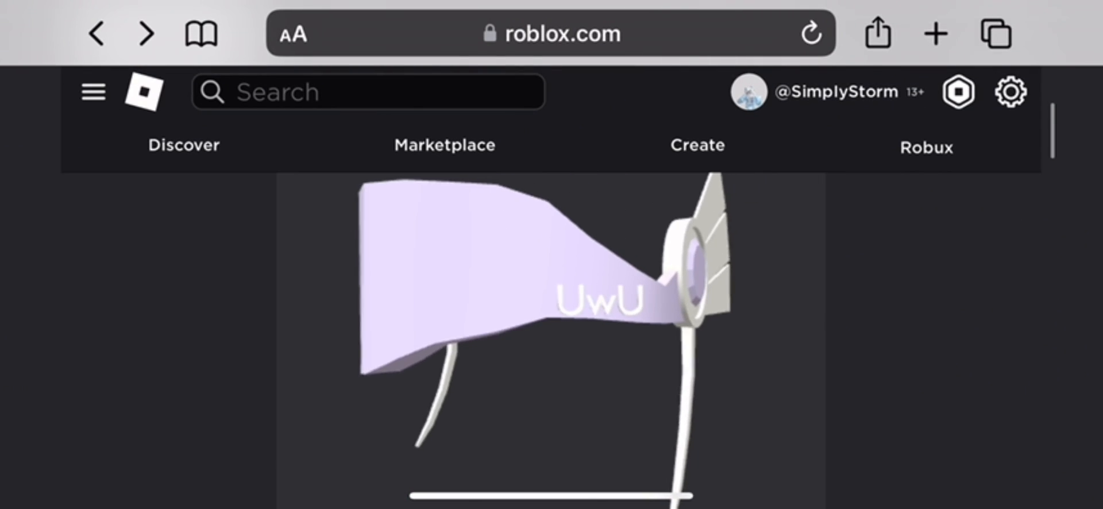
scroll("down", 3)
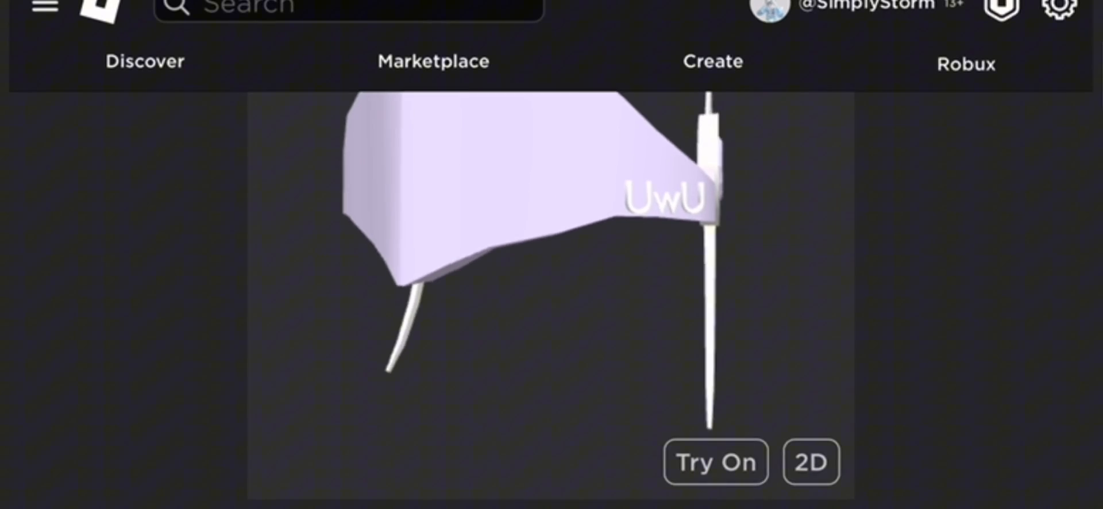